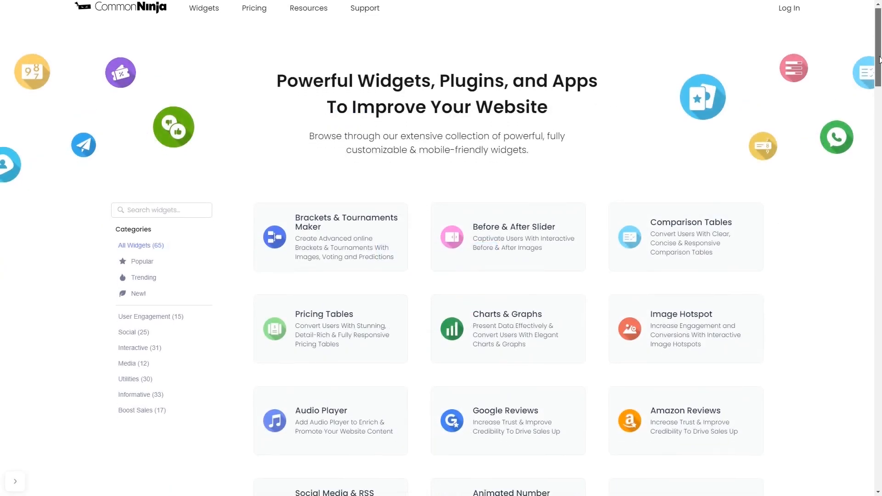
# - Find Lottie Player in the catalog and begin creating a new widget
pyautogui.scroll(-3)
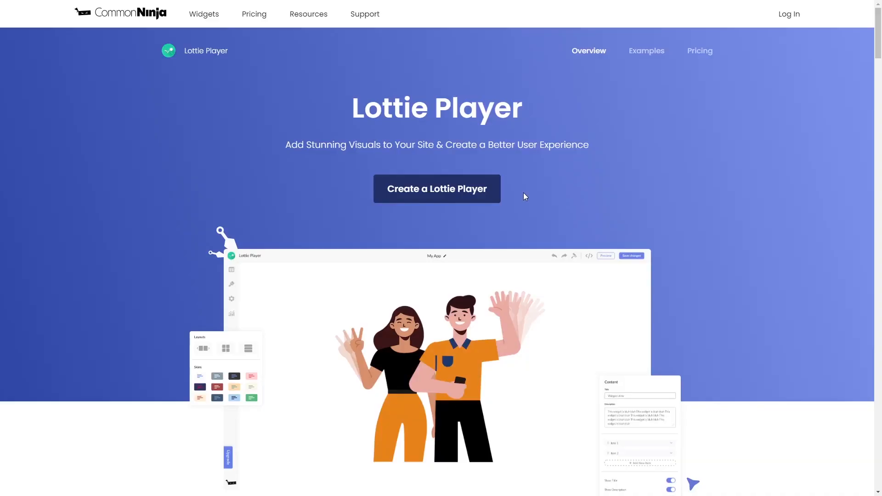
pyautogui.moveTo(475, 193)
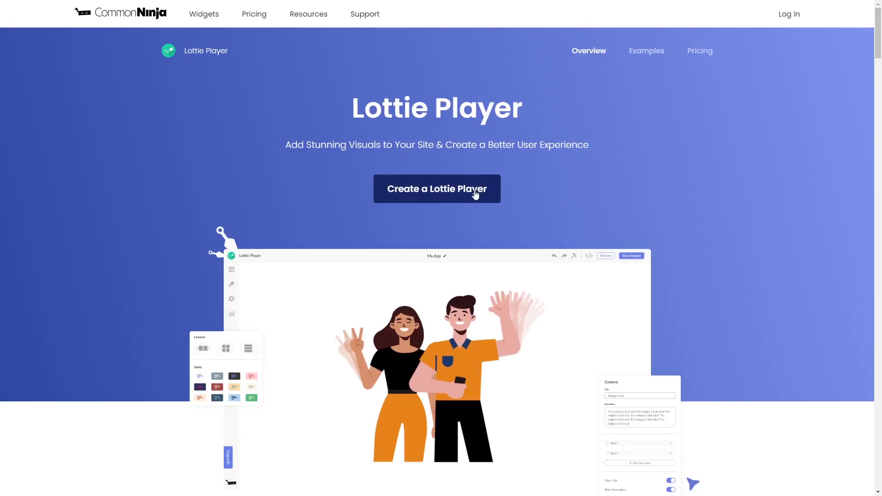
pyautogui.click(437, 189)
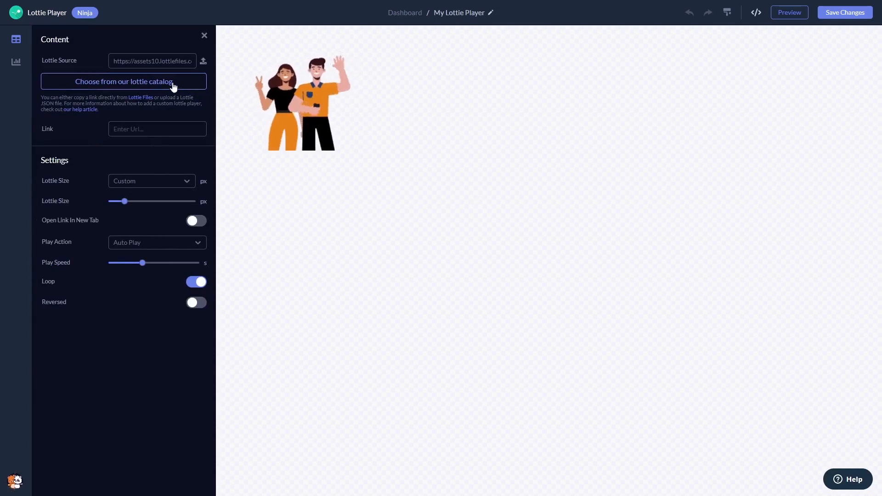
# - Pick the traveler-pulling-a-suitcase animation from the Lottie catalog and adjust its size slider
pyautogui.click(123, 81)
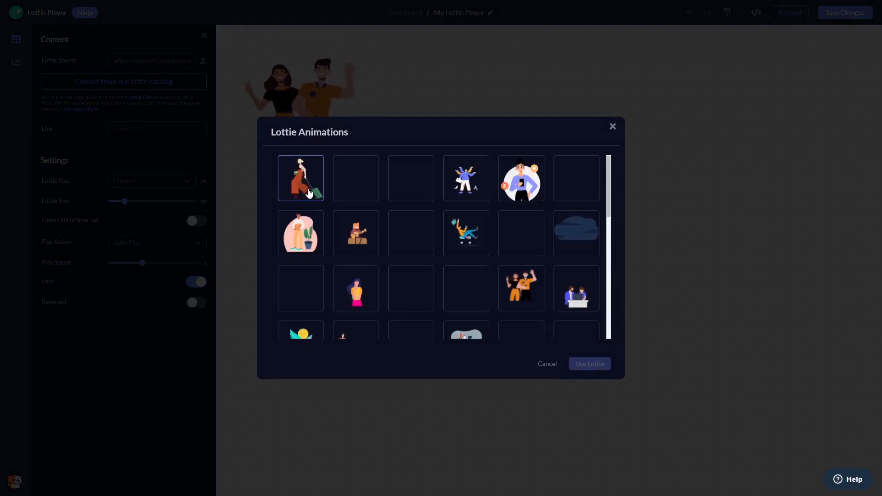
pyautogui.click(590, 364)
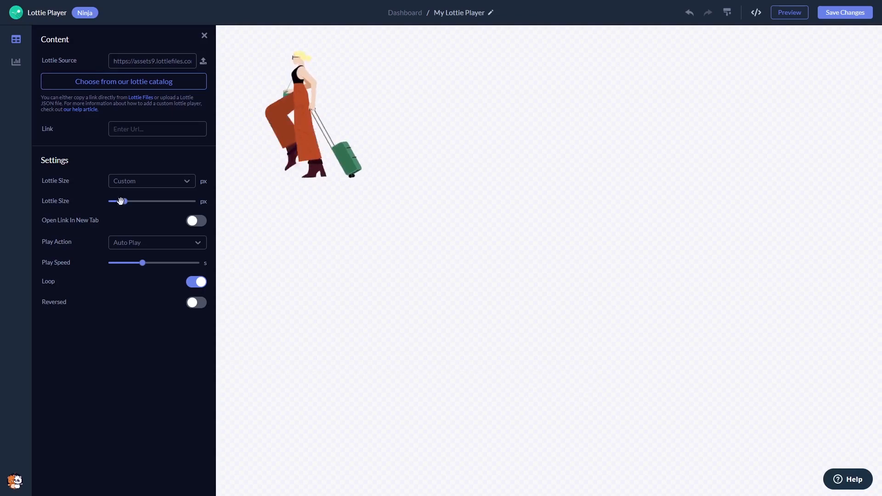
pyautogui.moveTo(120, 201); pyautogui.dragTo(140, 201)
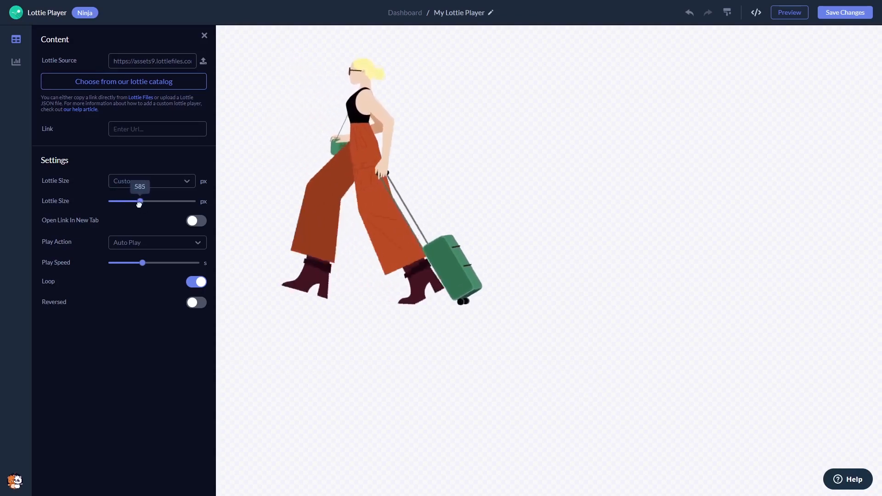
pyautogui.moveTo(139, 201); pyautogui.dragTo(116, 201)
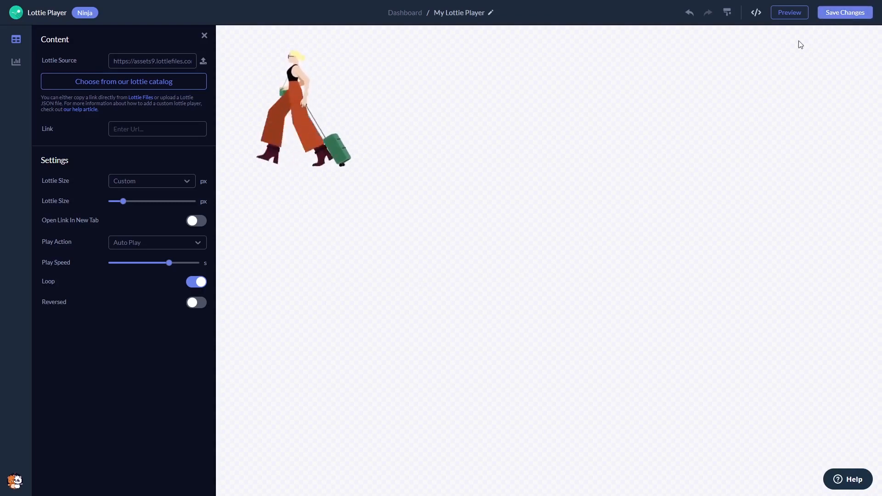
pyautogui.moveTo(405, 17)
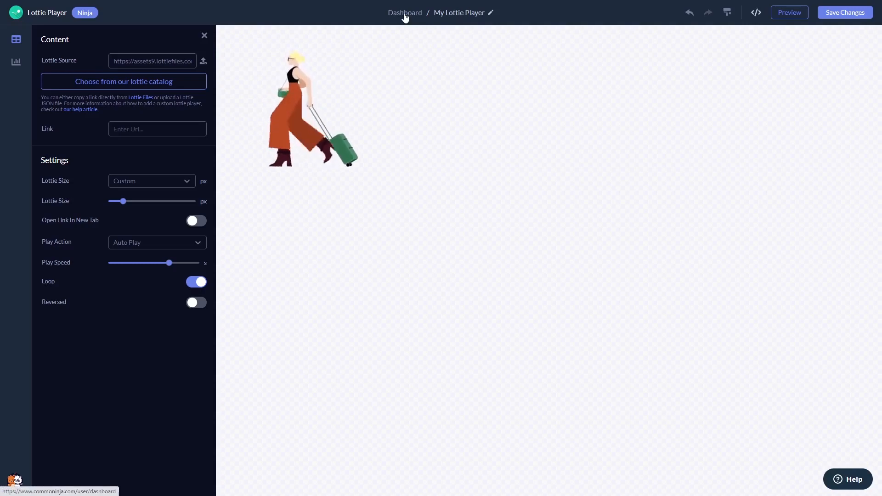
# - From the dashboard, use 'Add to site' to copy the widget's installation code and close the dialog
pyautogui.click(404, 13)
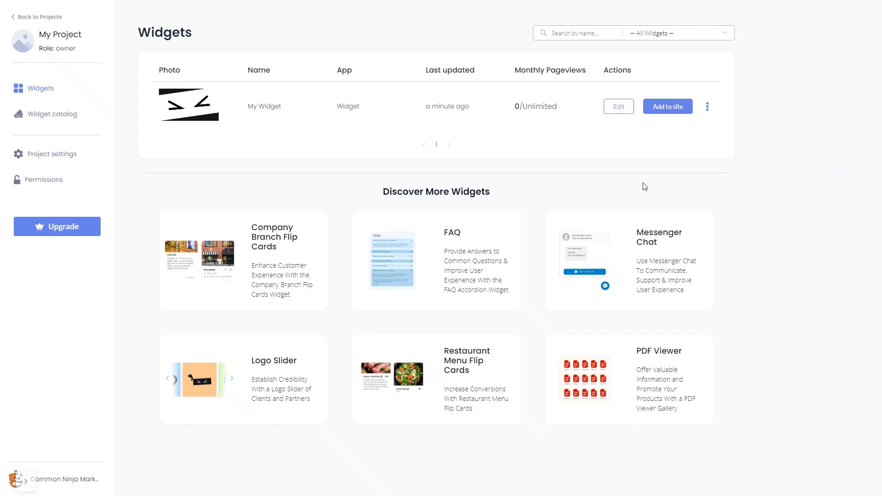
pyautogui.moveTo(653, 173)
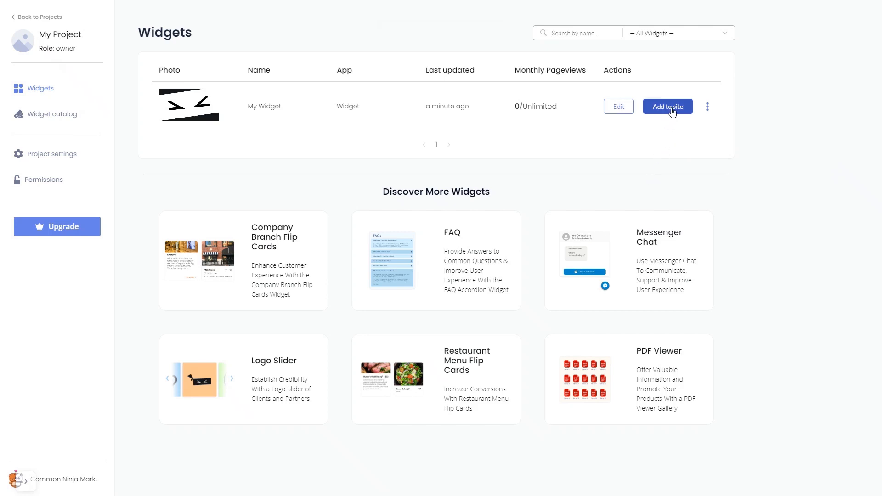
pyautogui.click(667, 106)
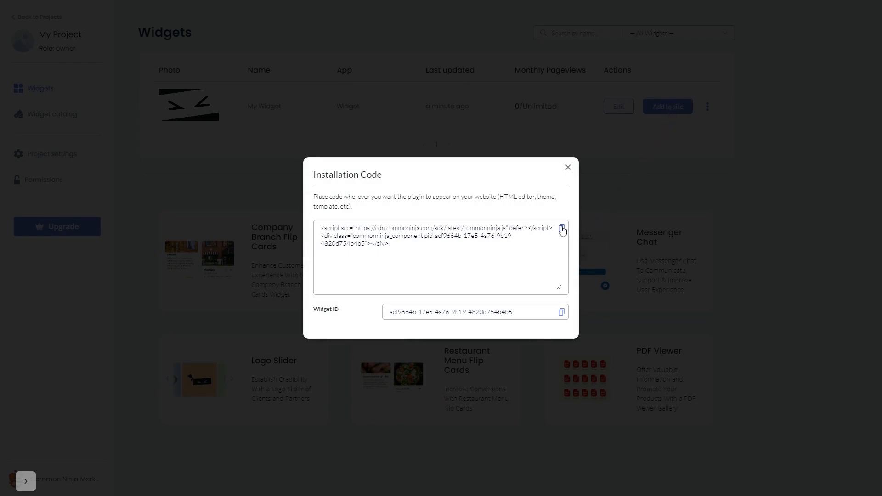
pyautogui.click(563, 230)
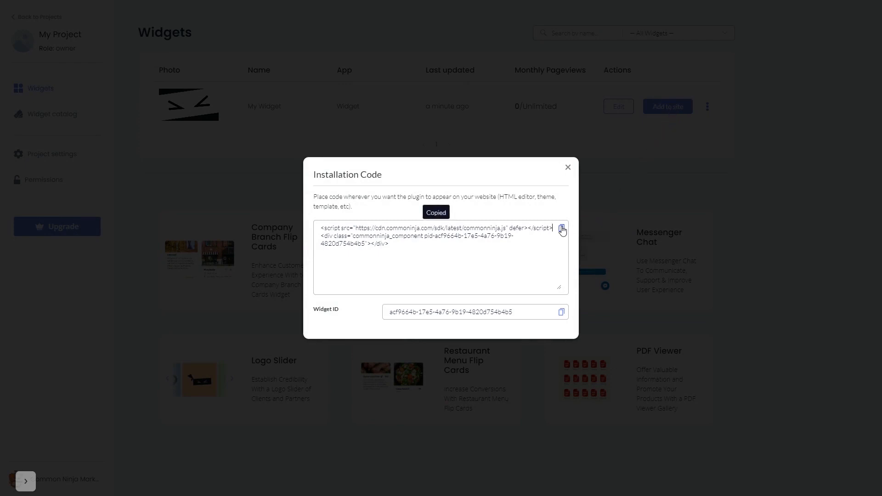
pyautogui.moveTo(572, 199)
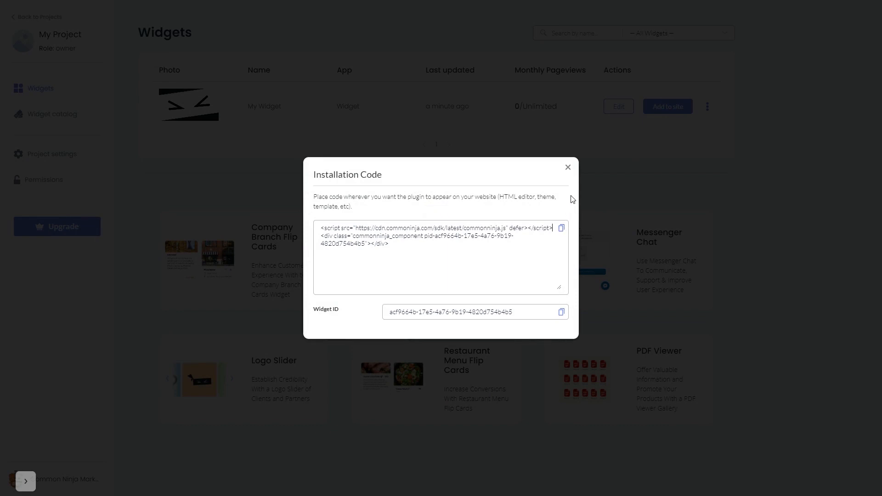
pyautogui.click(568, 167)
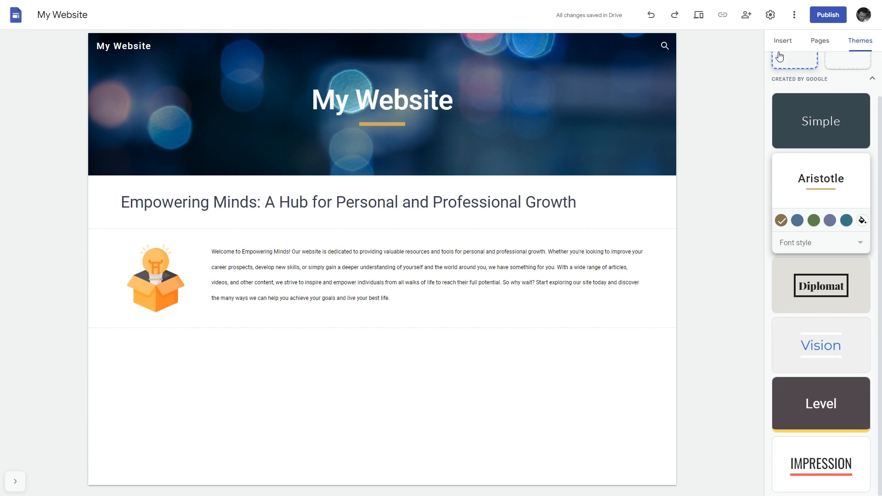
# - Start an Embed element from the Insert panel in Google Sites
pyautogui.click(783, 41)
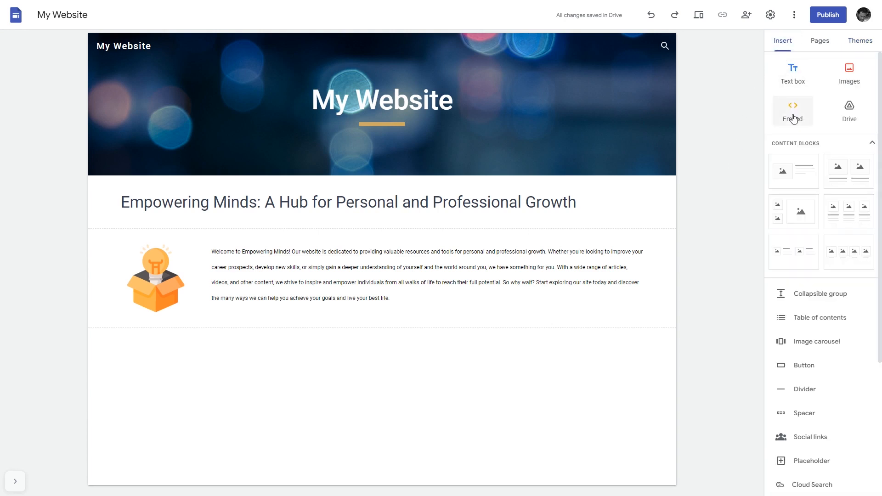
pyautogui.click(792, 110)
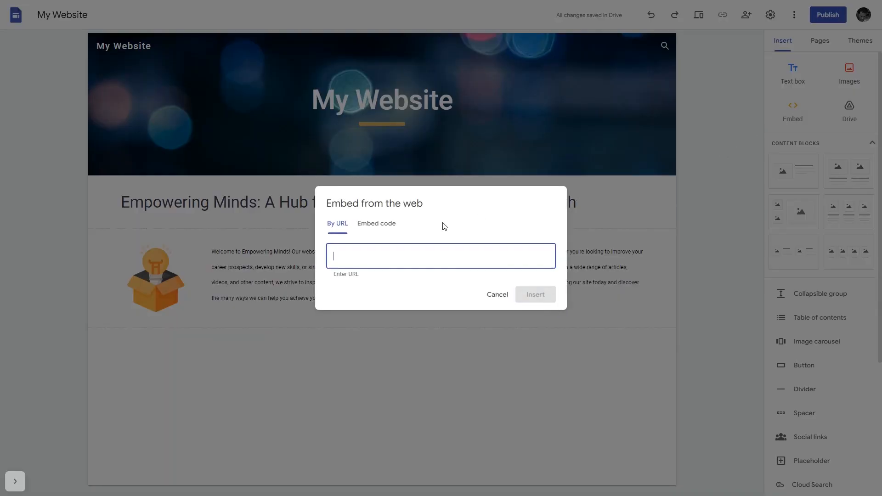
# - Paste the commonninja.js script as embed code, preview it with Next, and insert it into the page
pyautogui.click(377, 223)
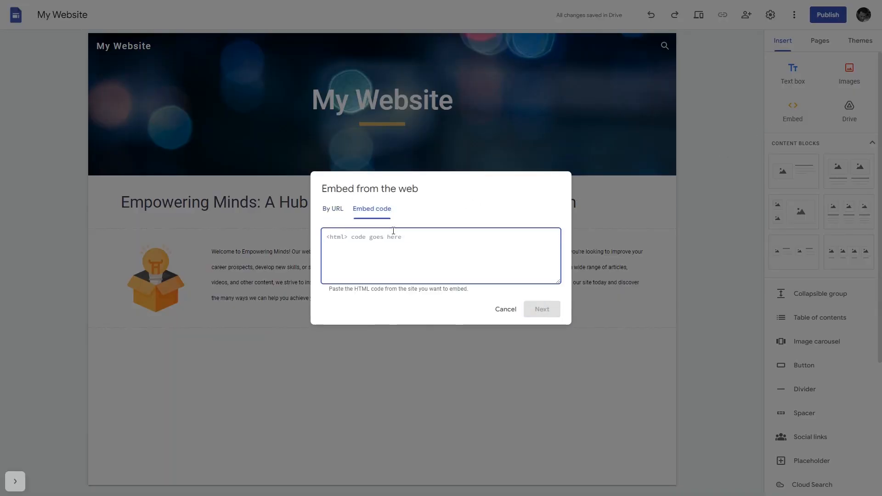
pyautogui.write('<script src="https://cdn.commonninja.com/sdk/latest/commonninja.js" defer></script> <div class="commonninja_component pid-d9d064df-95e2-48b3-b2d0-8980c2cb5bf6"></div>')
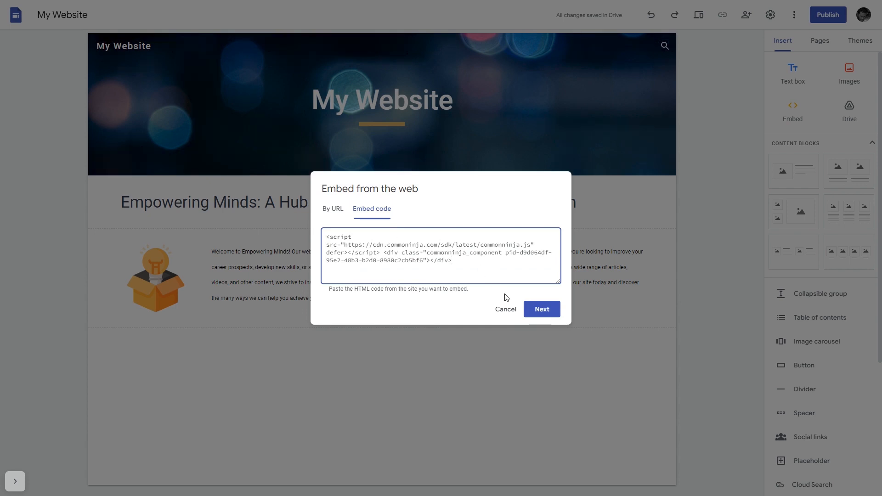
pyautogui.click(542, 309)
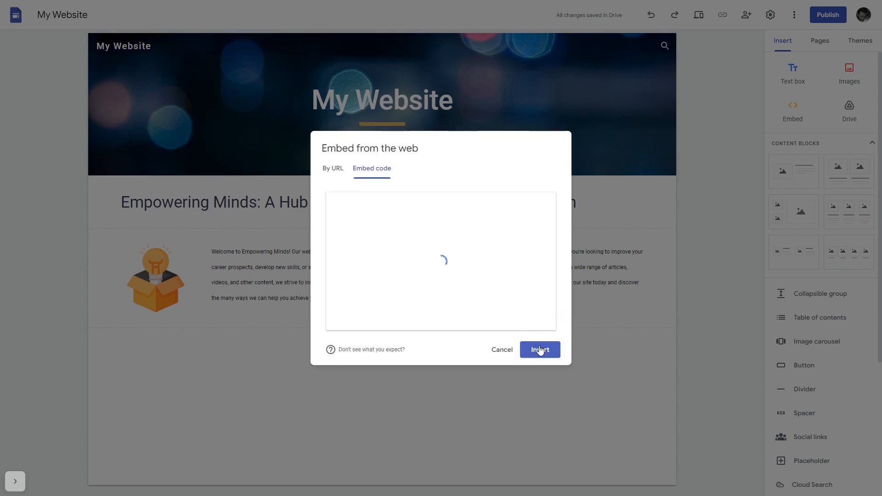
pyautogui.click(540, 349)
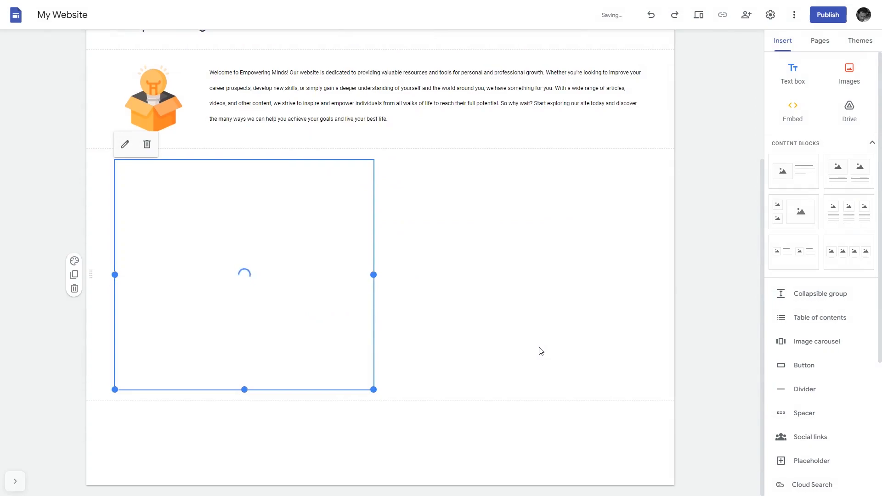